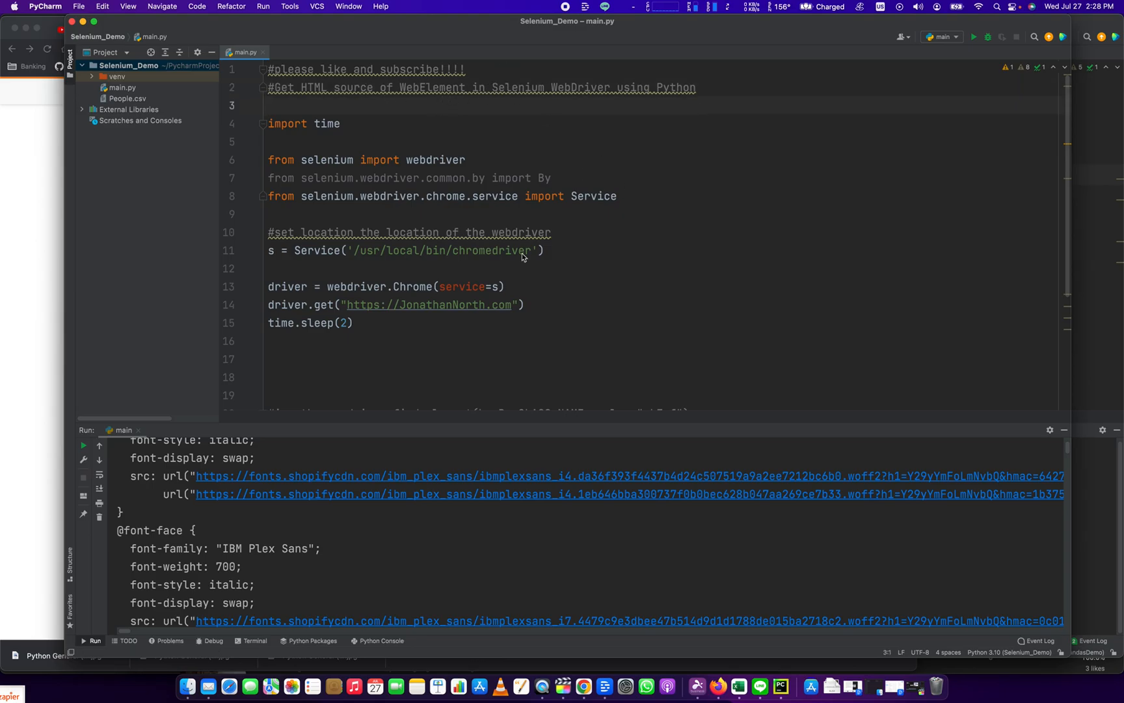
{"action": "mouse_move", "coordinate": [422, 376]}
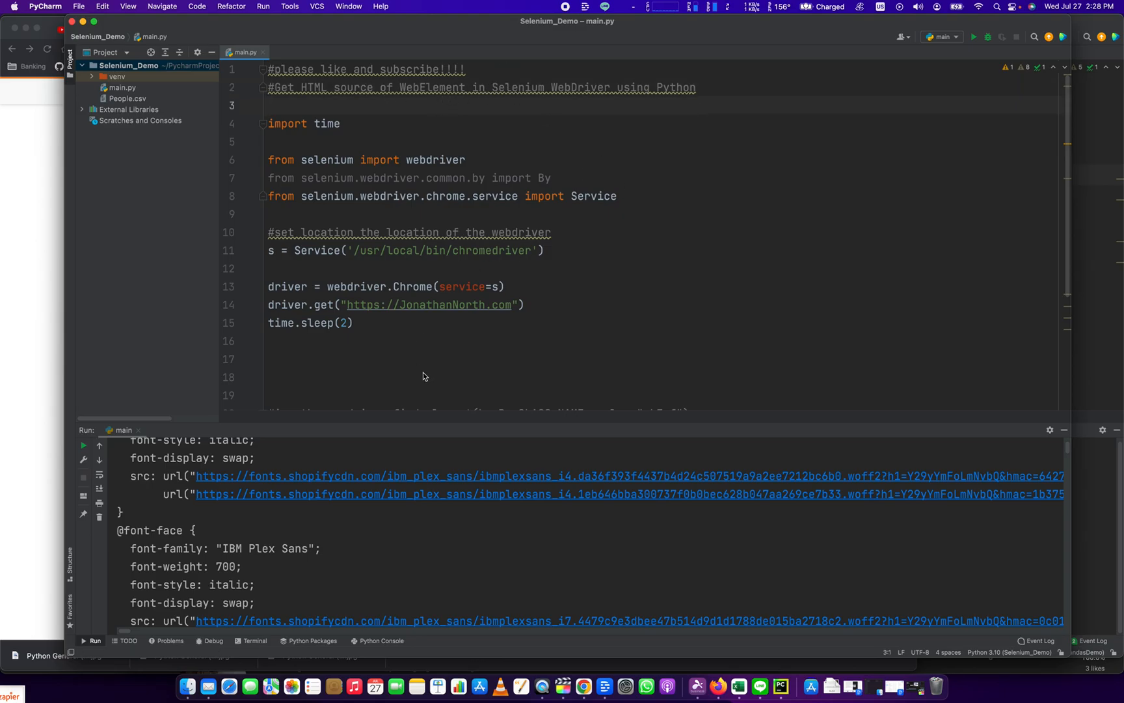
Step: Remove the 'import time' line and the 'time.sleep(2)' call from main.py
{"action": "left_click_drag", "start_coordinate": [268, 178], "coordinate": [353, 322]}
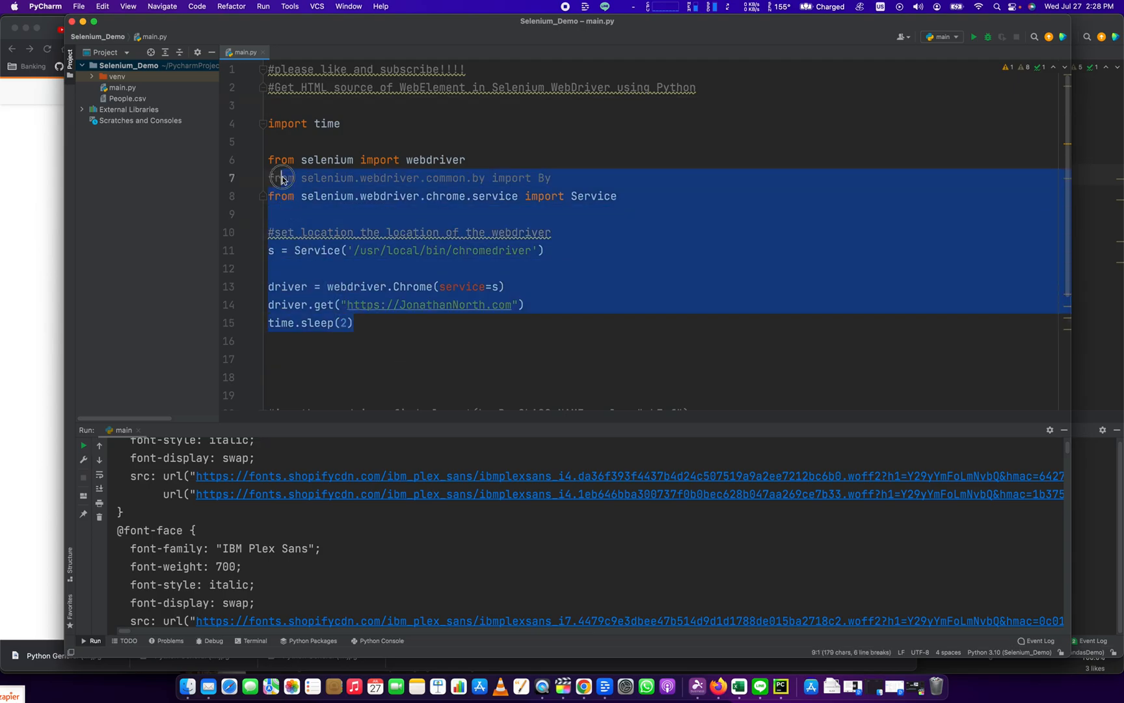
{"action": "left_click", "coordinate": [279, 119]}
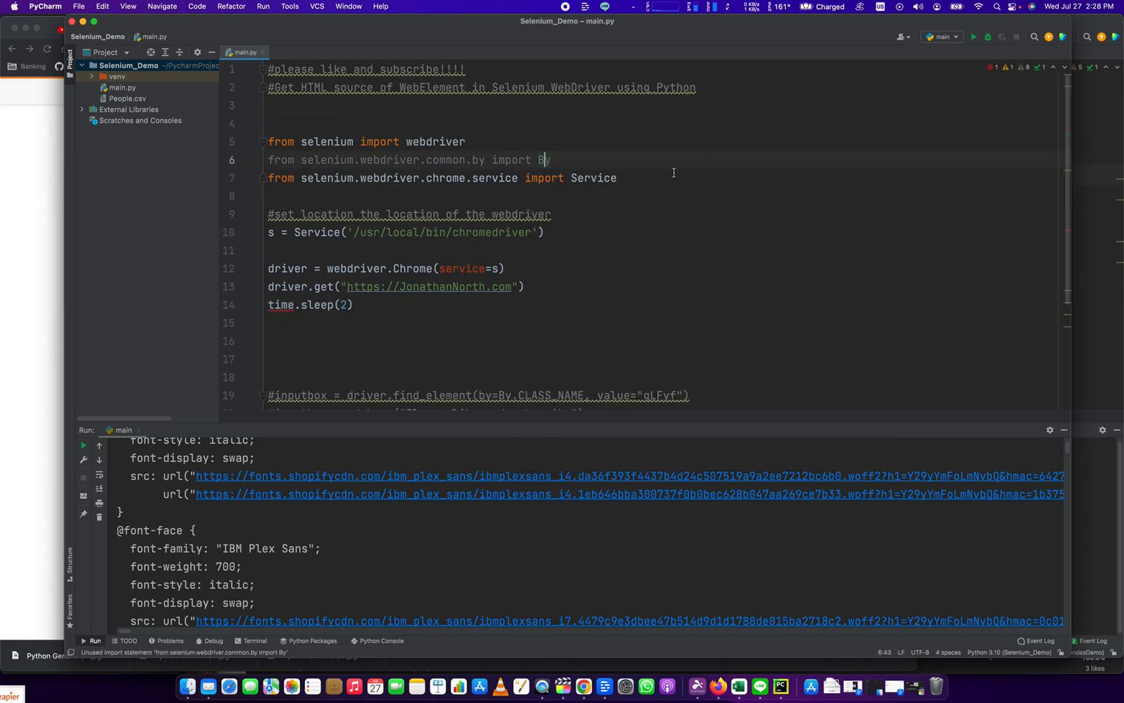
{"action": "triple_click", "coordinate": [310, 305]}
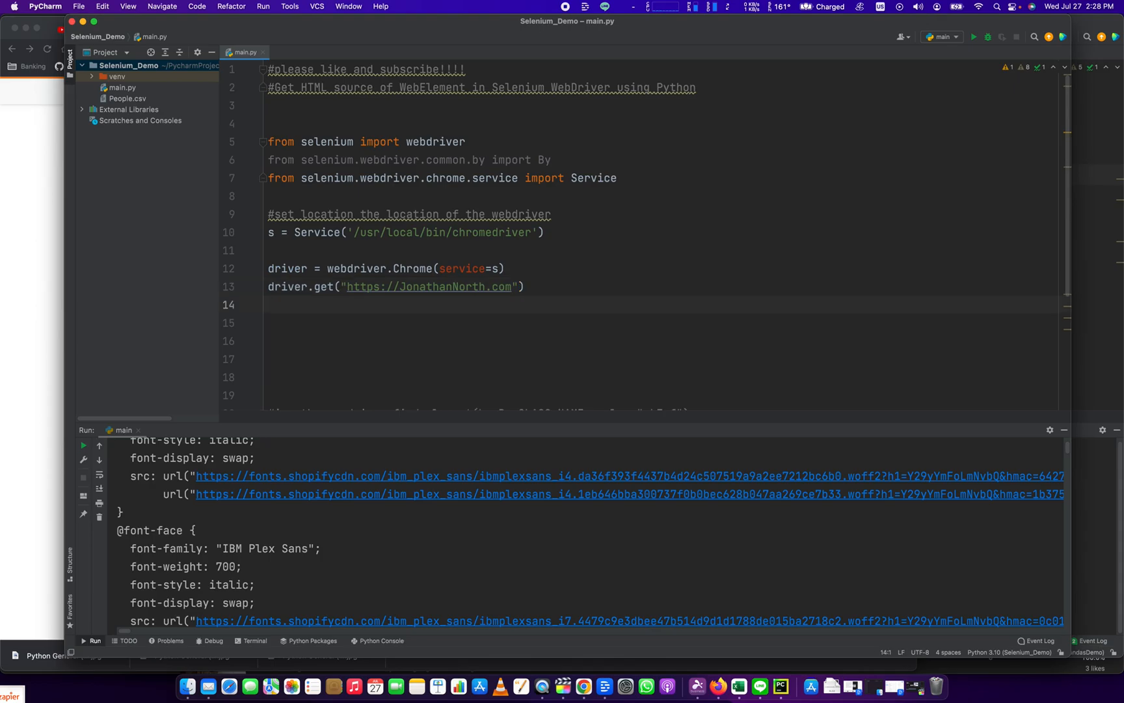
Step: Add body = driver.find_element(by=By.TAG_NAME, value="body") and print its innerHTML
{"action": "type", "text": "body"}
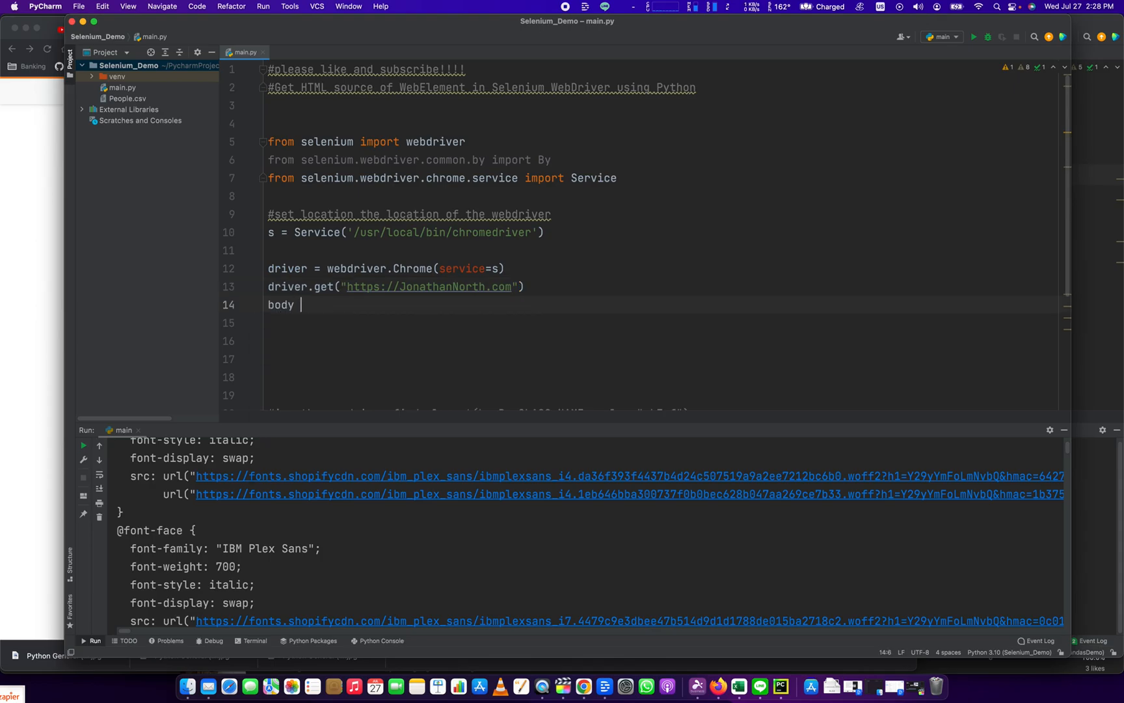
{"action": "type", "text": "="}
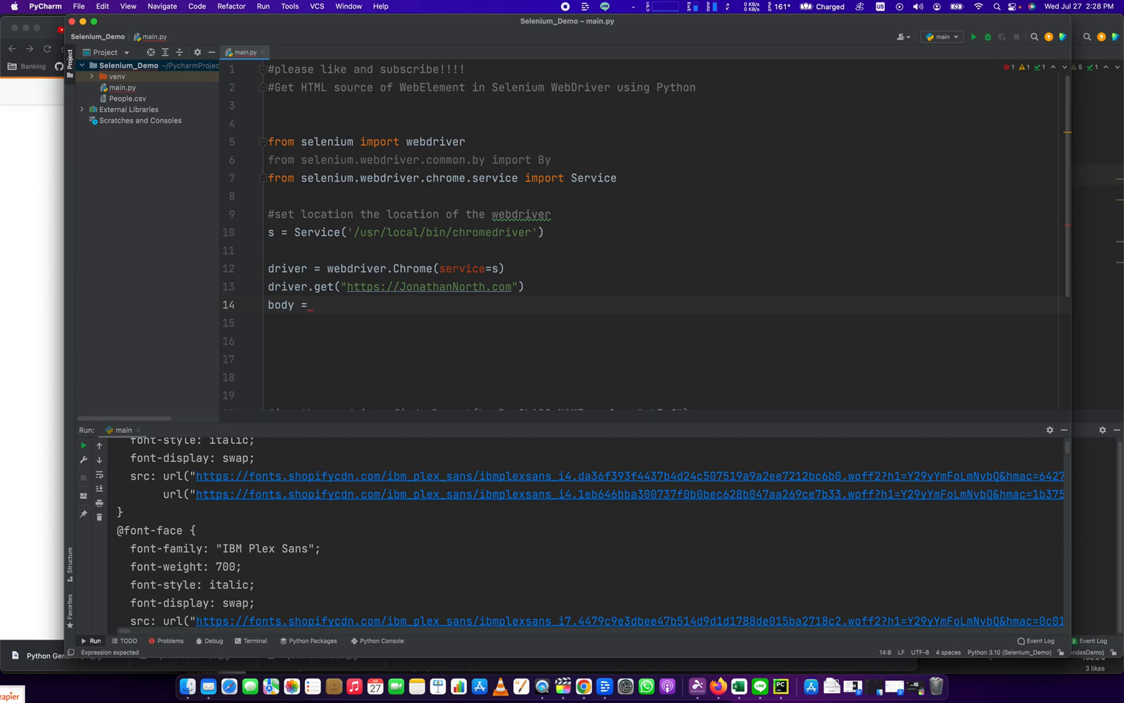
{"action": "type", "text": "driver.get"}
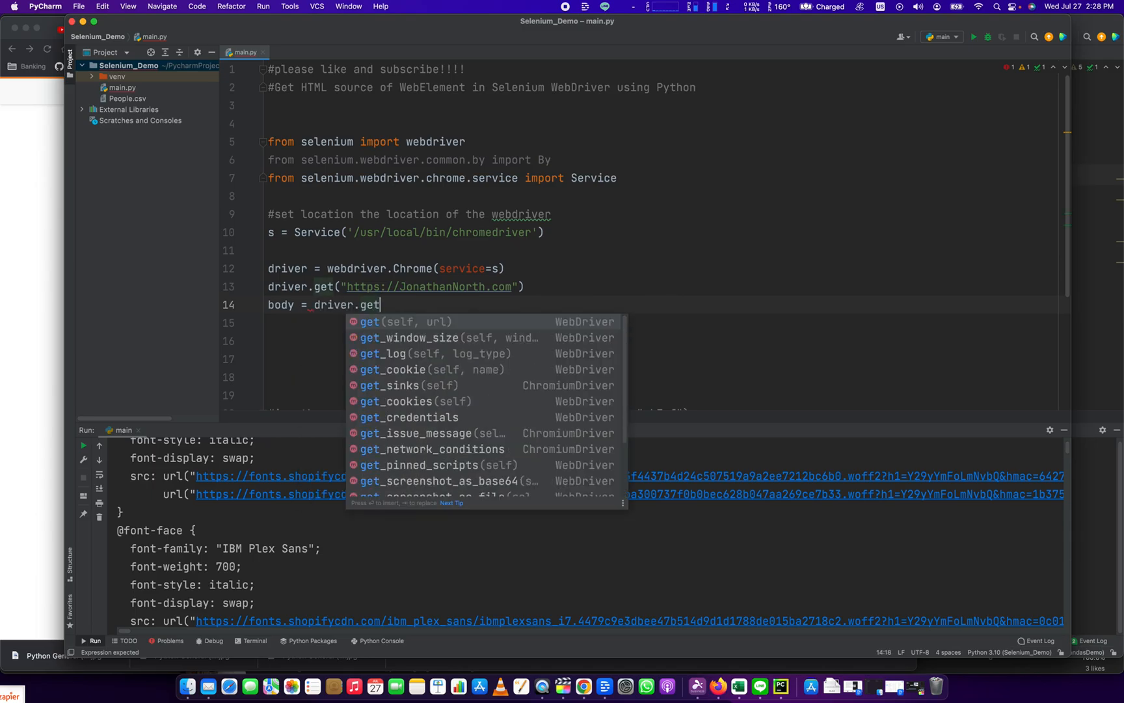
{"action": "type", "text": "find_element("}
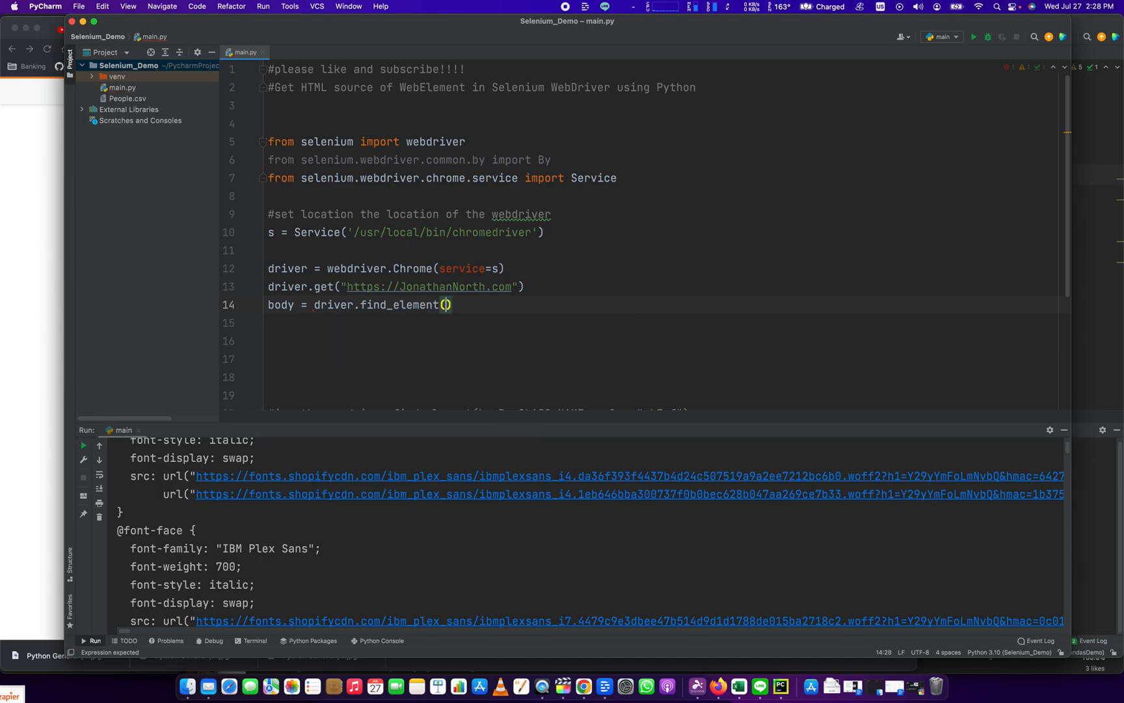
{"action": "type", "text": "by=By.TAG_NAME, value=\""}
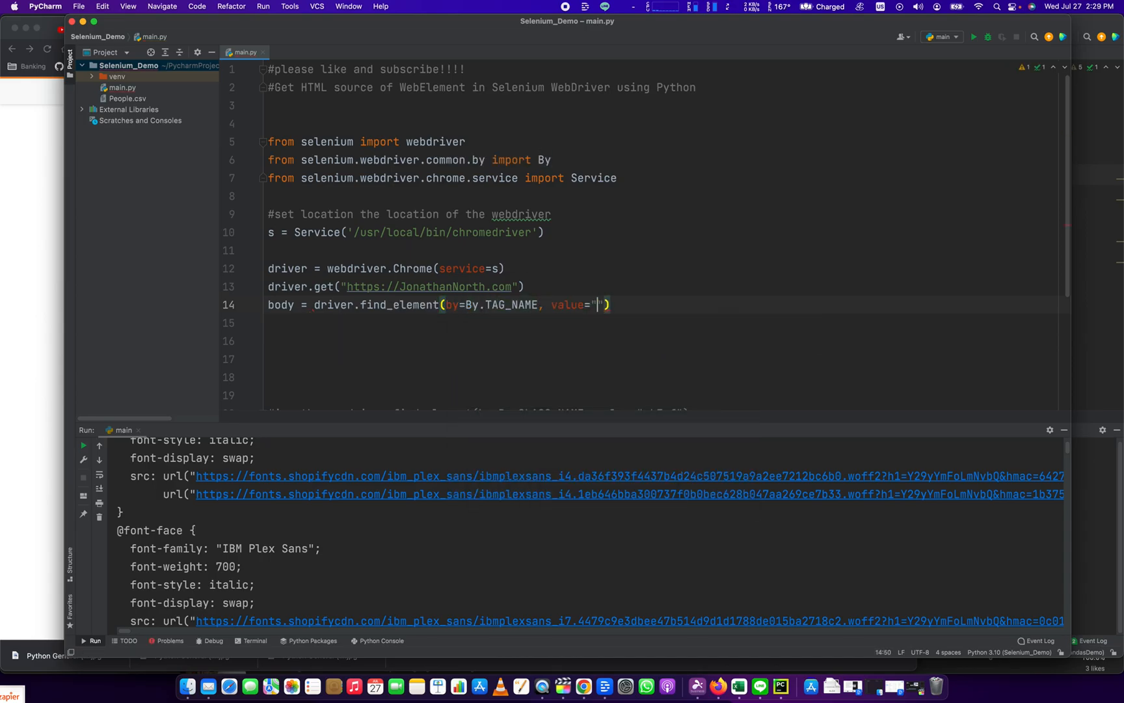
{"action": "type", "text": "body"}
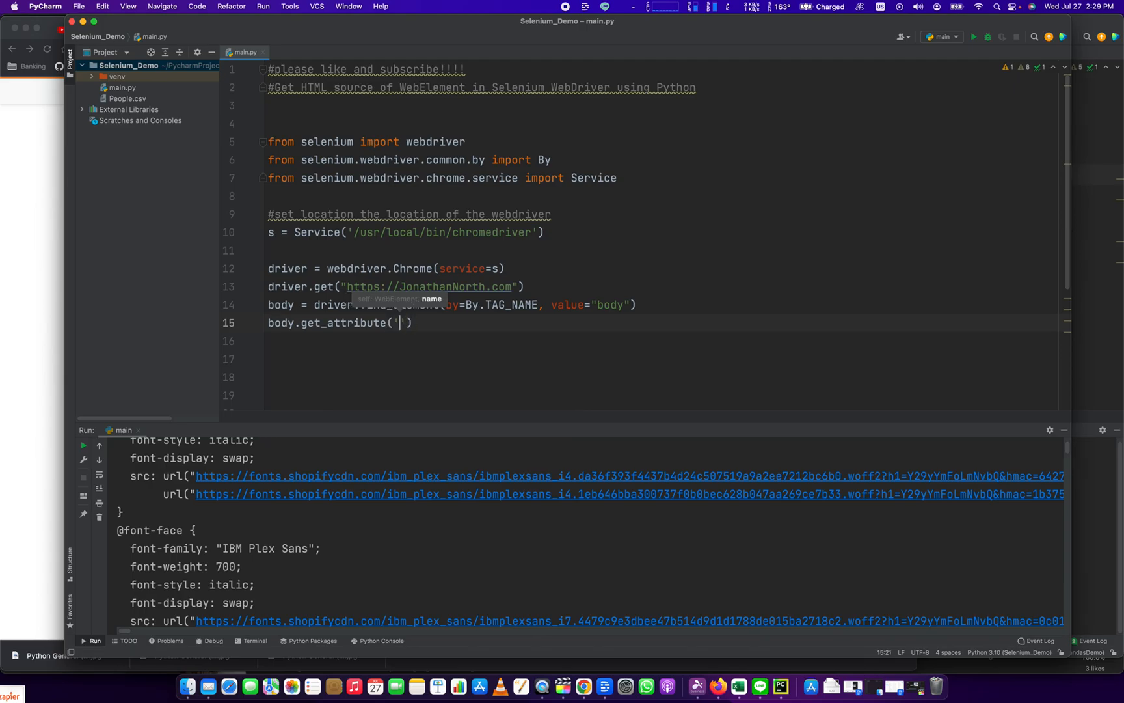
{"action": "type", "text": "innerHTML"}
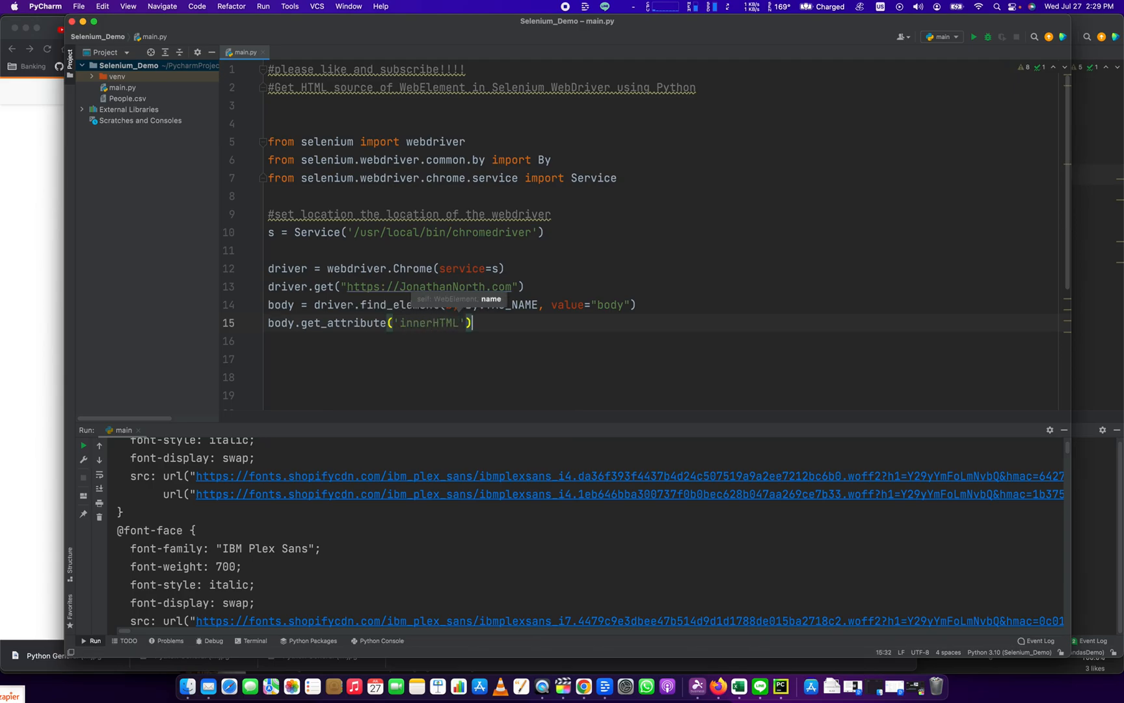
{"action": "type", "text": "print()"}
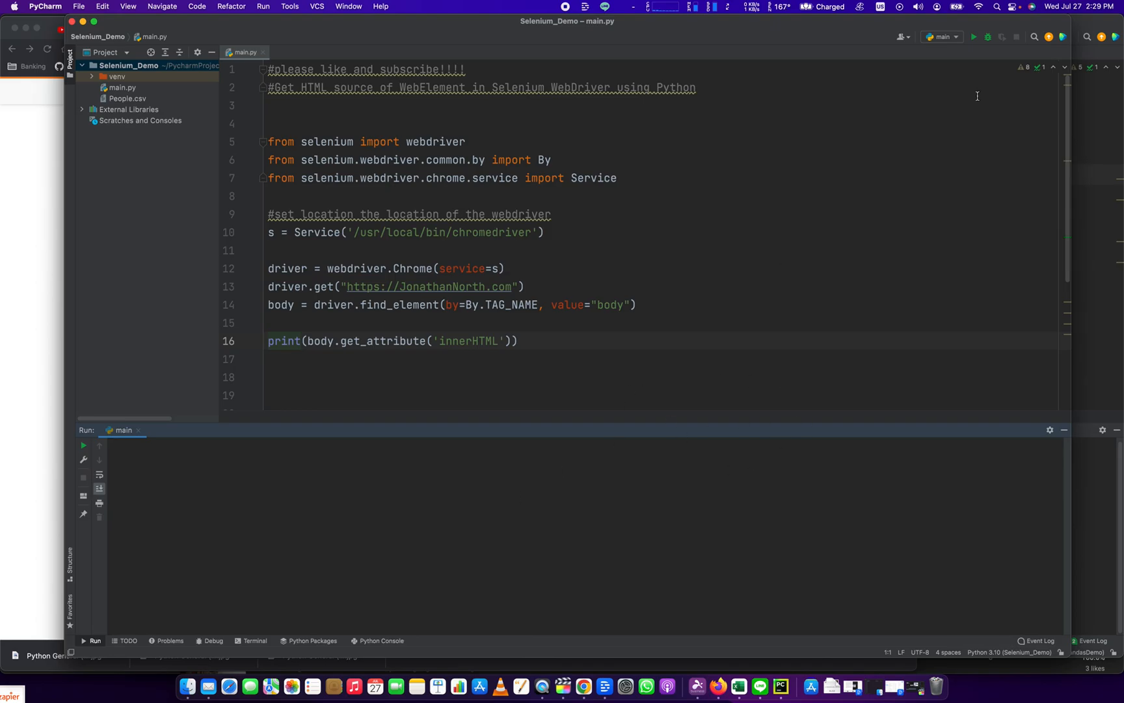
Step: Run the script, view the launched Chrome window showing jonathannorth.com, and return to the editor
{"action": "left_click", "coordinate": [974, 37]}
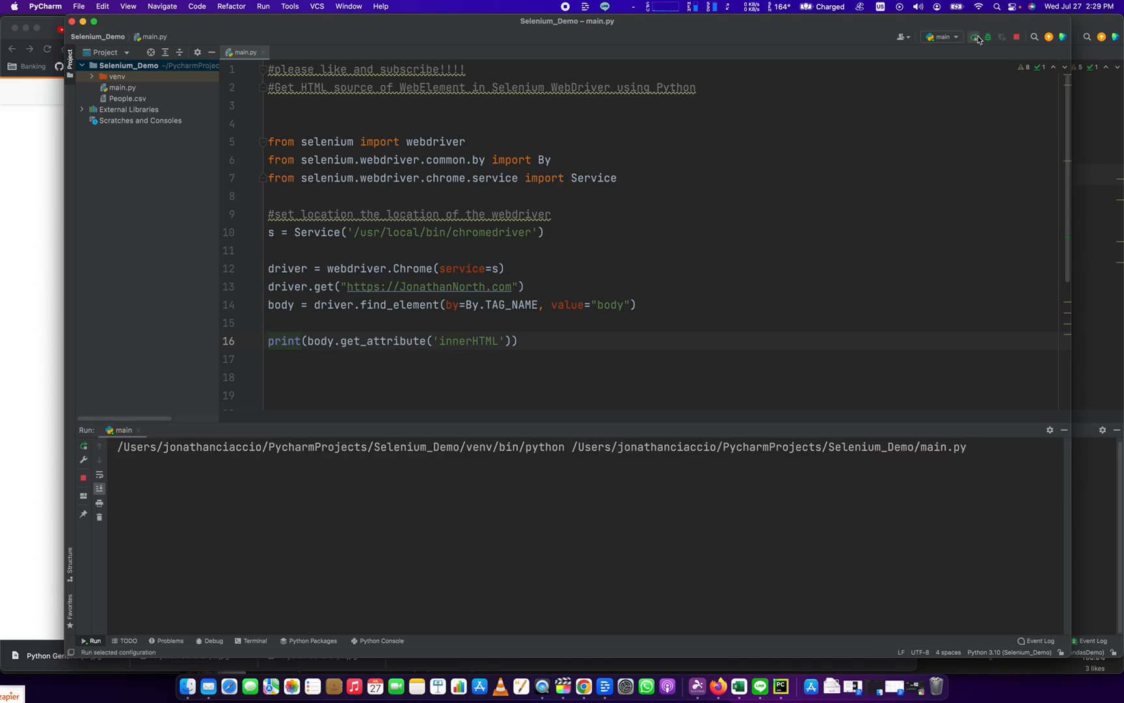
{"action": "left_click", "coordinate": [973, 36]}
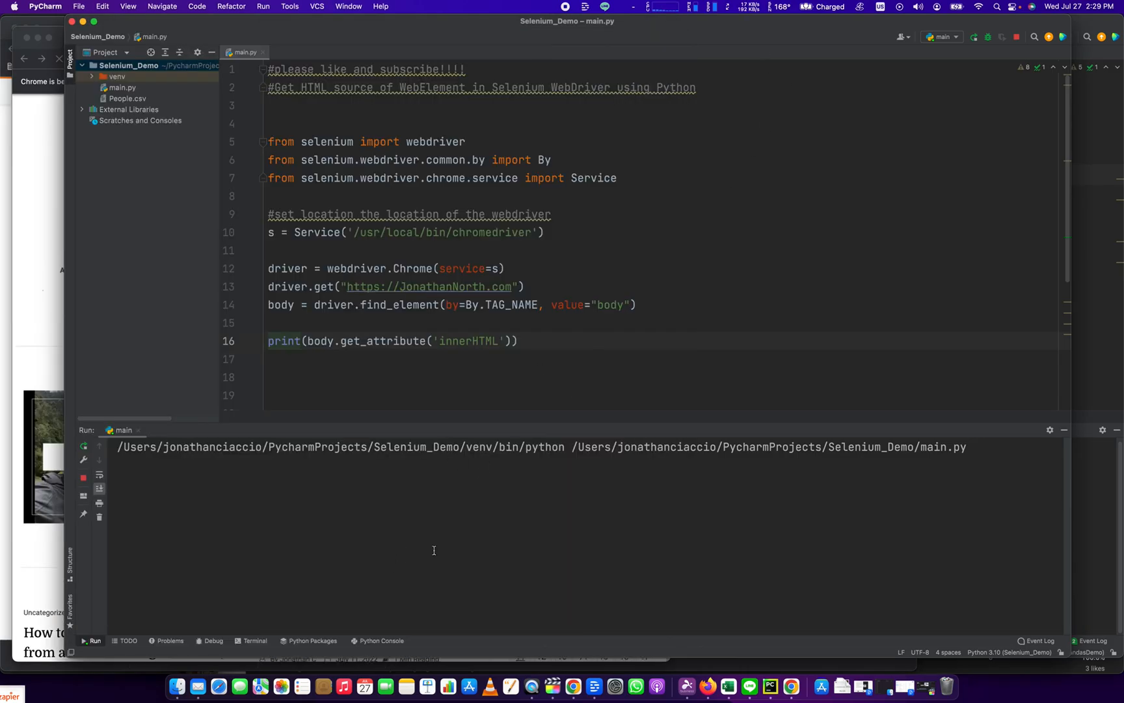
{"action": "left_click", "coordinate": [973, 36]}
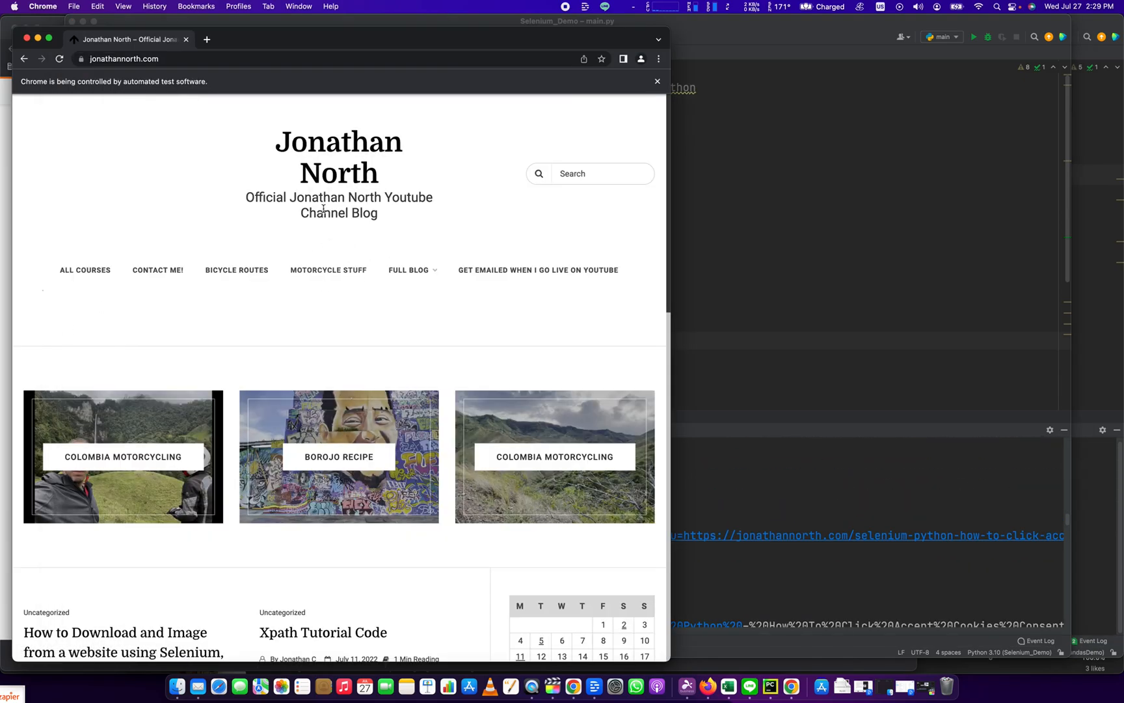
{"action": "double_click", "coordinate": [323, 214]}
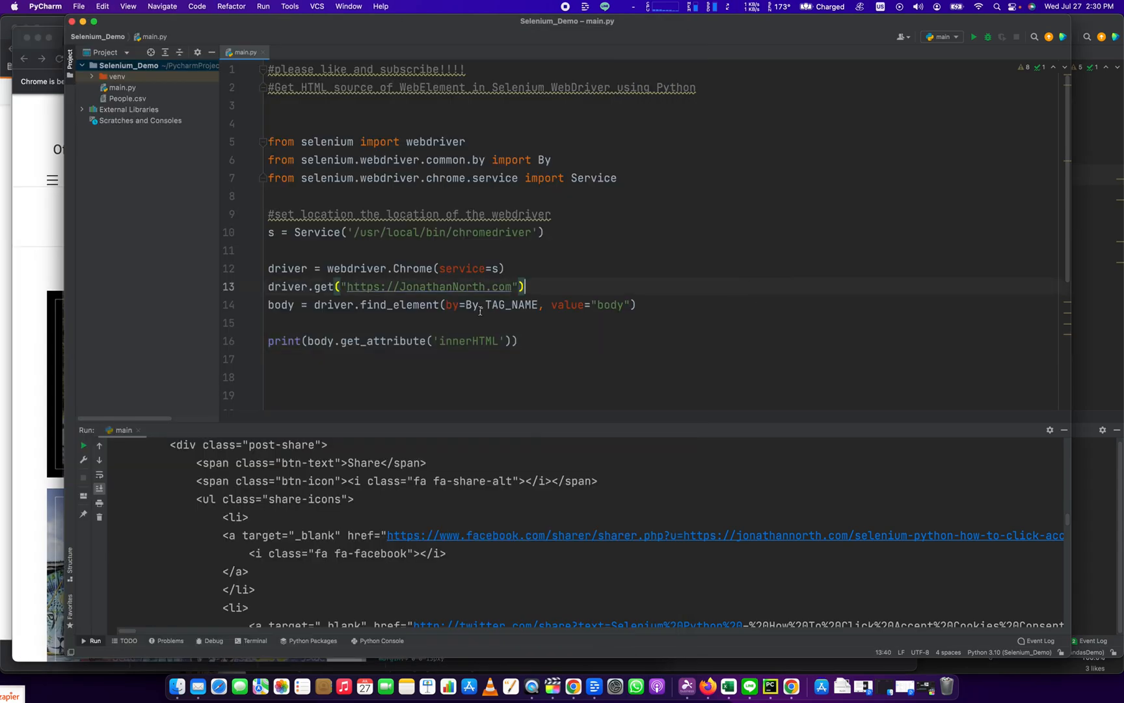
Step: Change the lookup to By.CLASS_NAME "site-description" stored in sitedesc and rerun
{"action": "type", "text": "CLASS_NAME"}
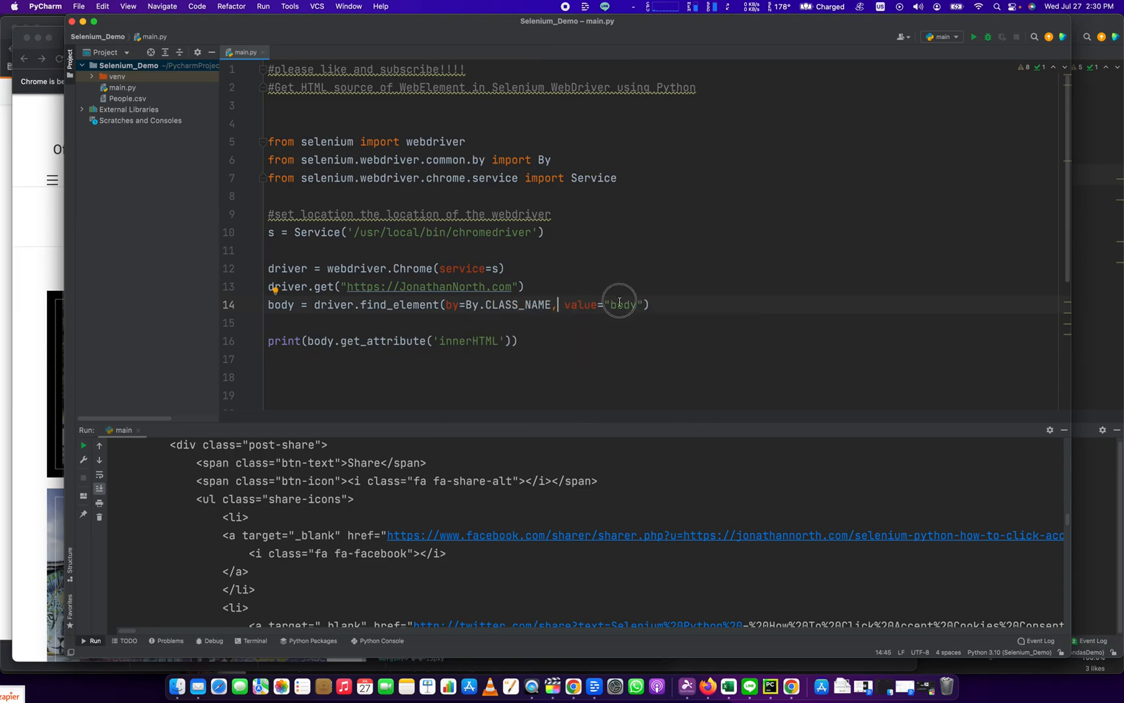
{"action": "type", "text": "site-description"}
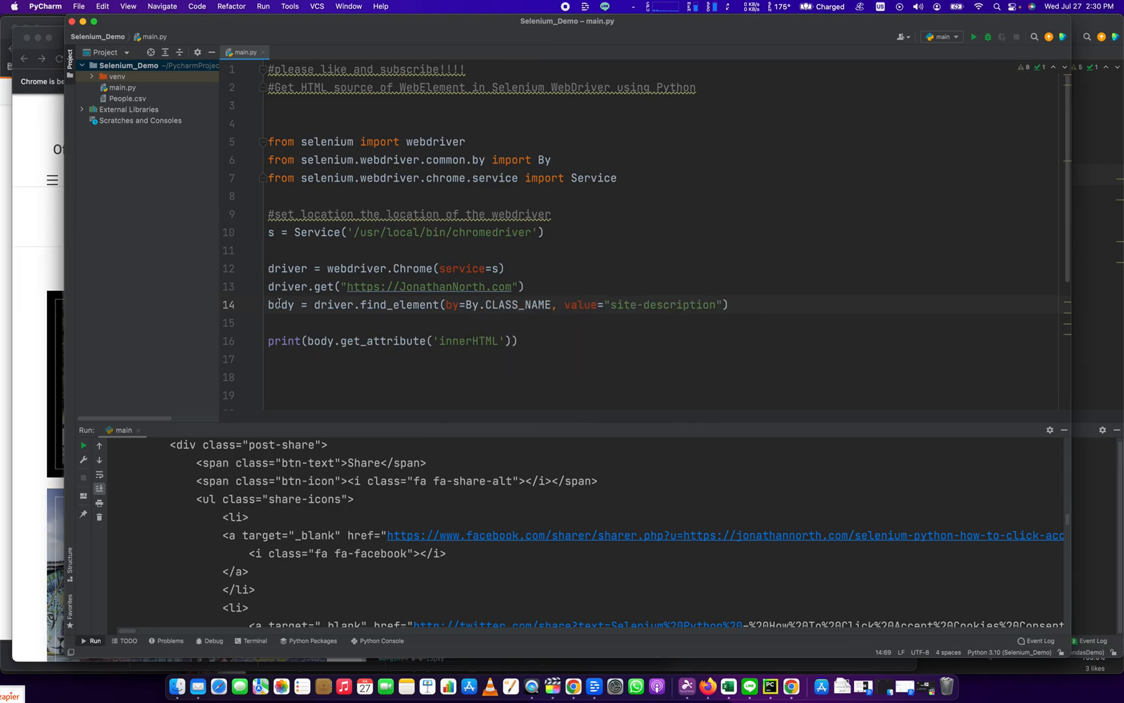
{"action": "type", "text": "sitedesc"}
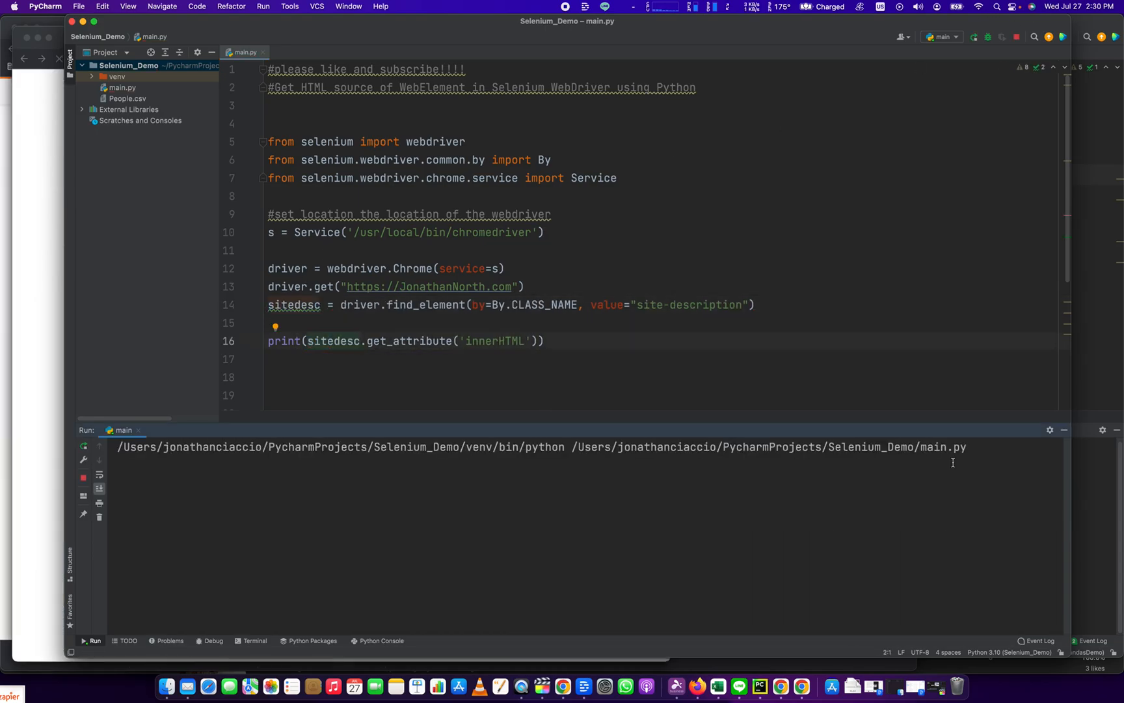
Step: Inspect the site header text in Chrome to find its class, site-title
{"action": "left_click", "coordinate": [973, 37]}
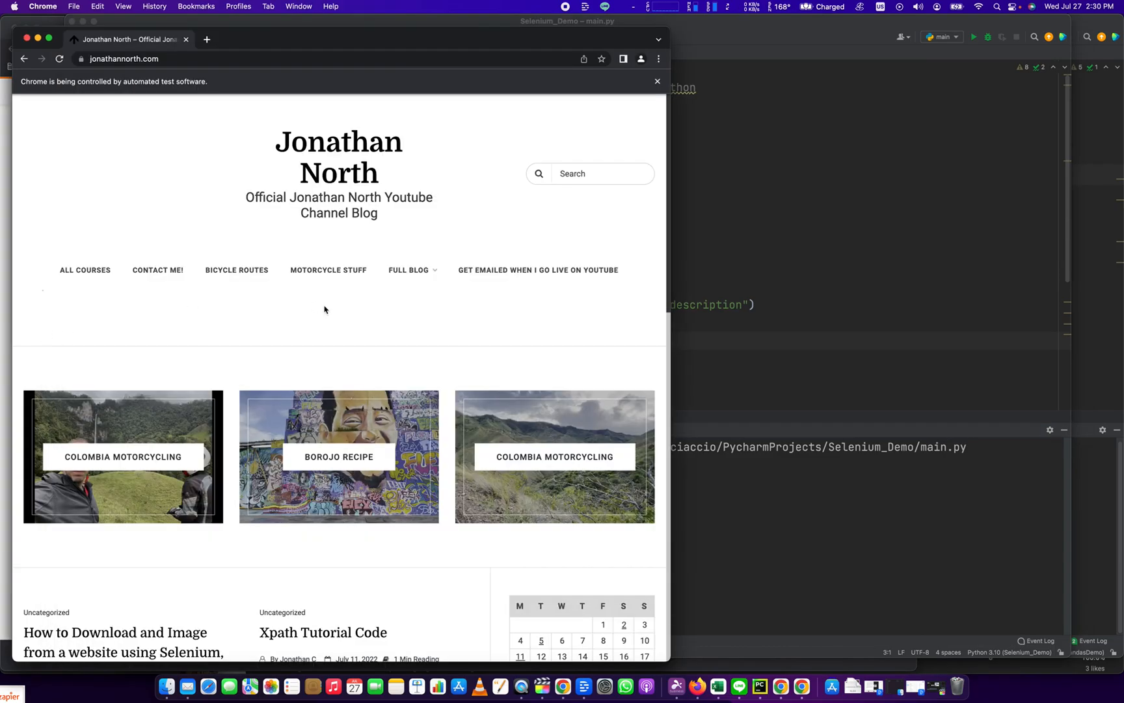
{"action": "right_click", "coordinate": [314, 198]}
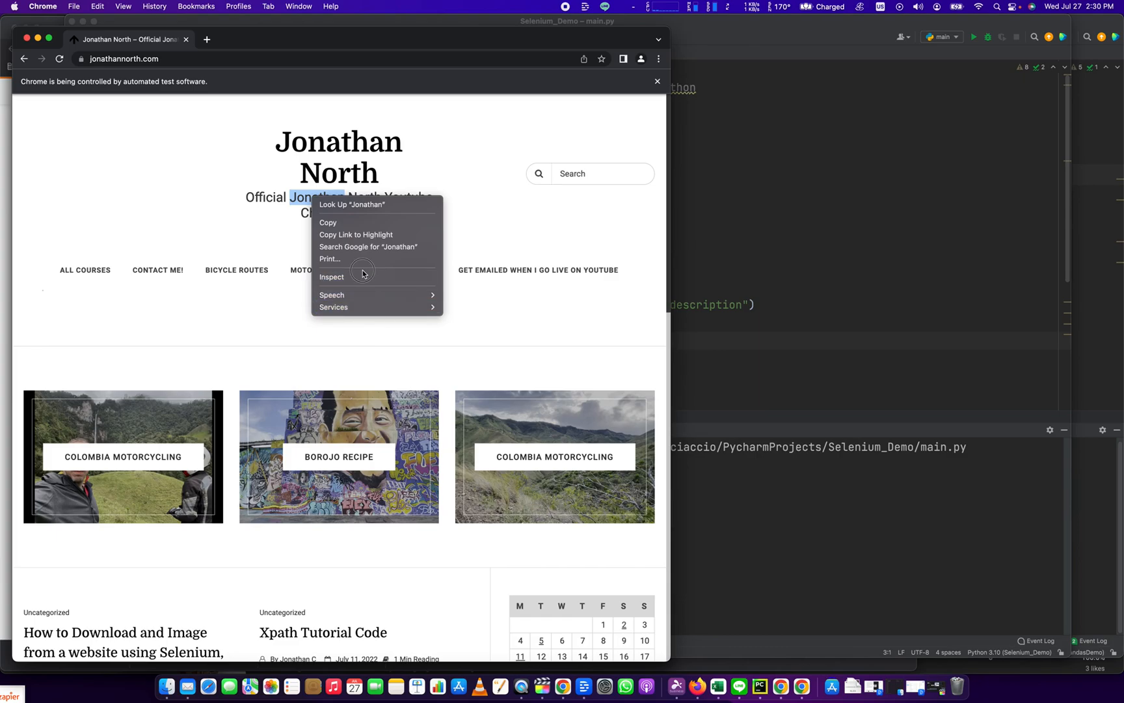
{"action": "left_click", "coordinate": [332, 277]}
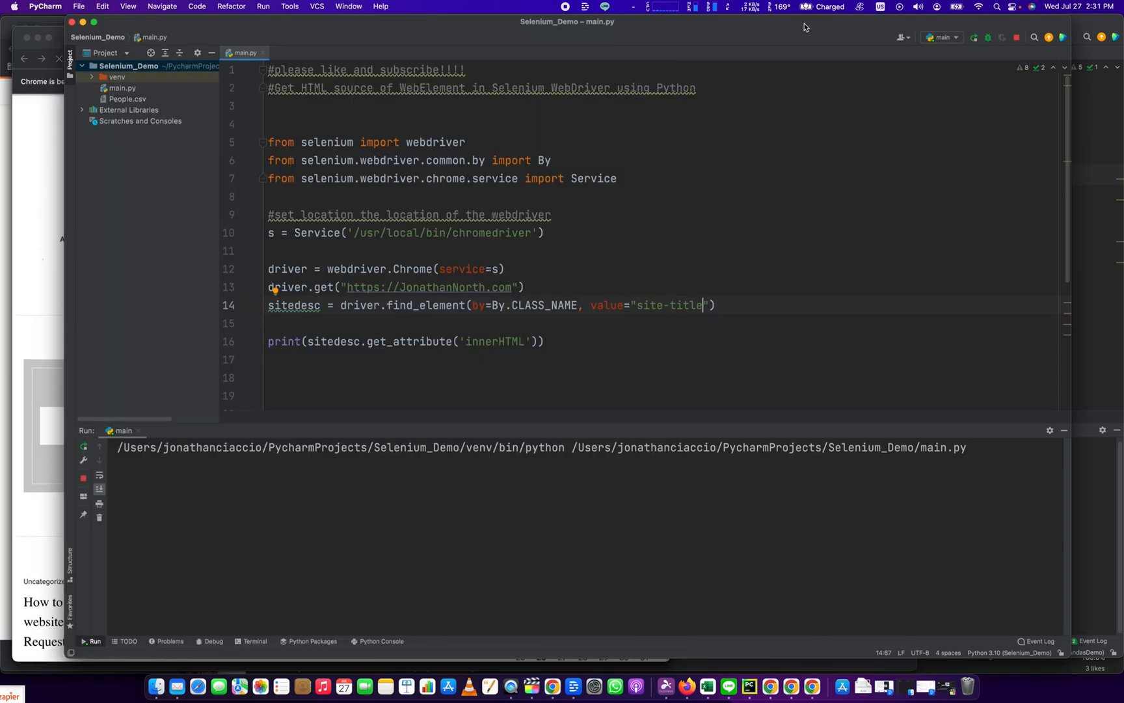
Step: Run main.py so the console prints the site-title anchor HTML reading "Jonathan North"
{"action": "left_click", "coordinate": [973, 37]}
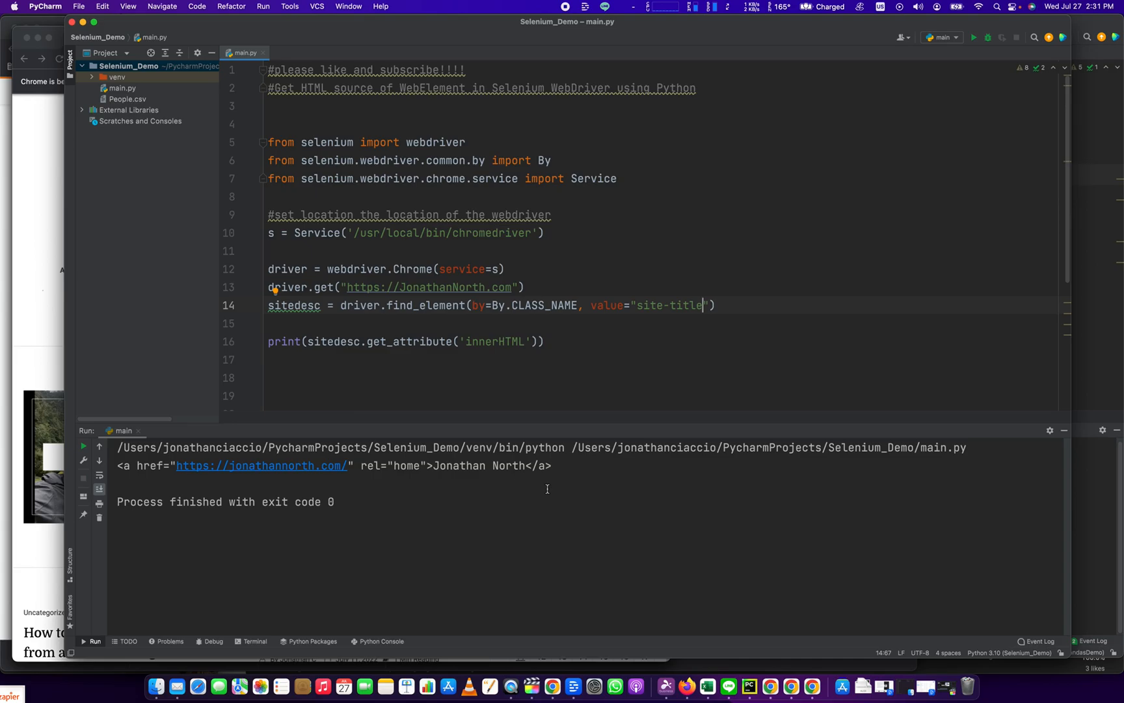
{"action": "mouse_move", "coordinate": [644, 372]}
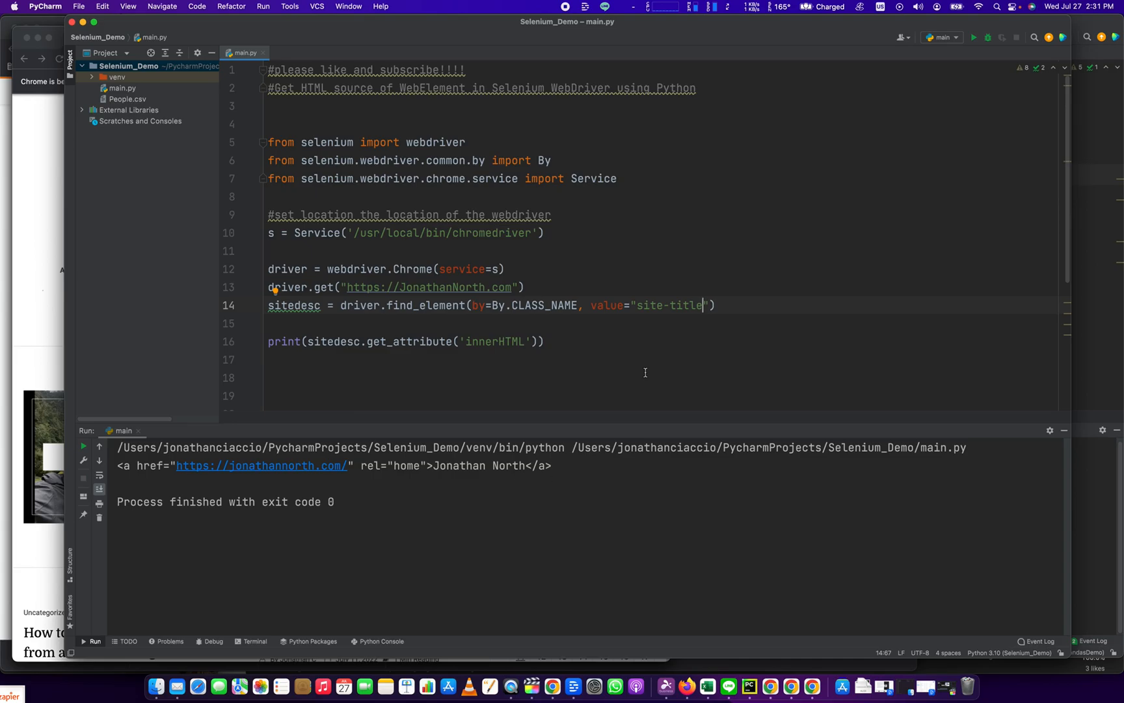